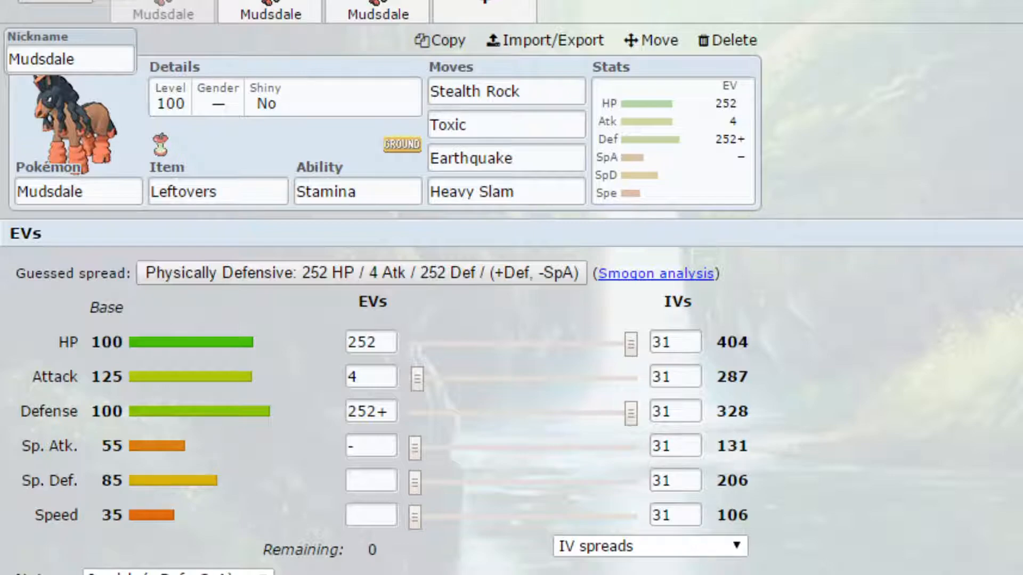
mouse_move(992, 438)
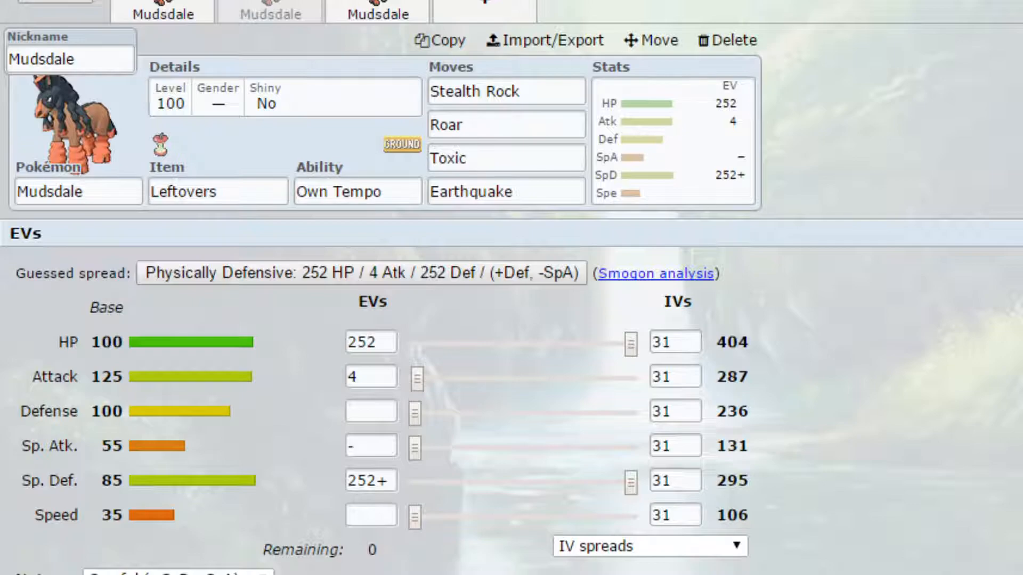
mouse_move(448, 201)
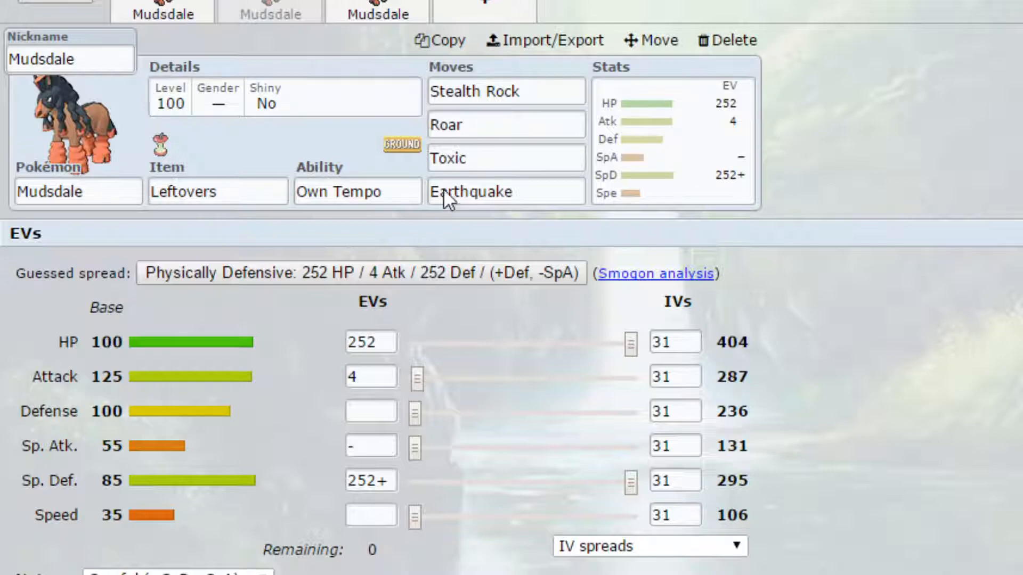
left_click(357, 190)
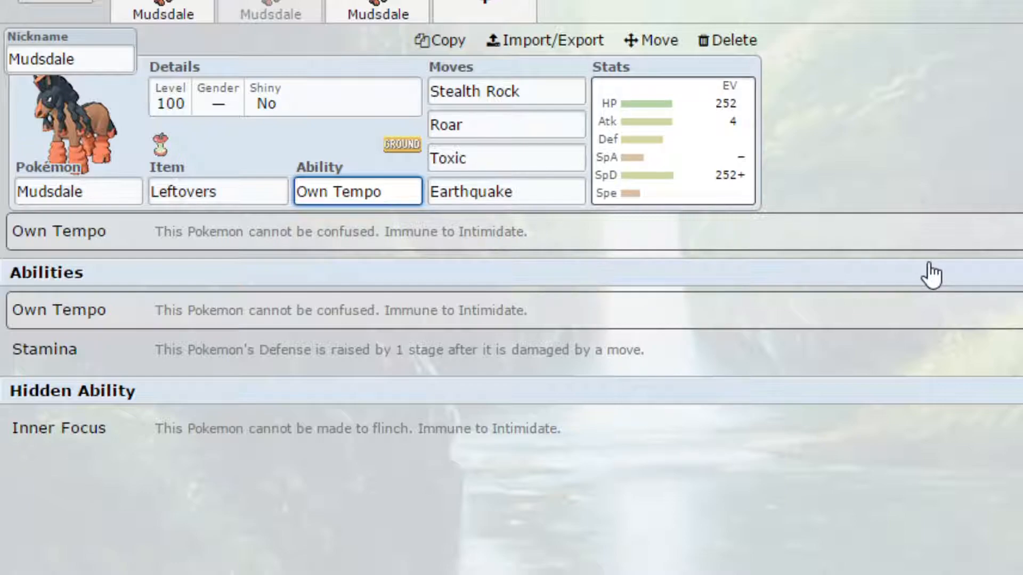
left_click(672, 140)
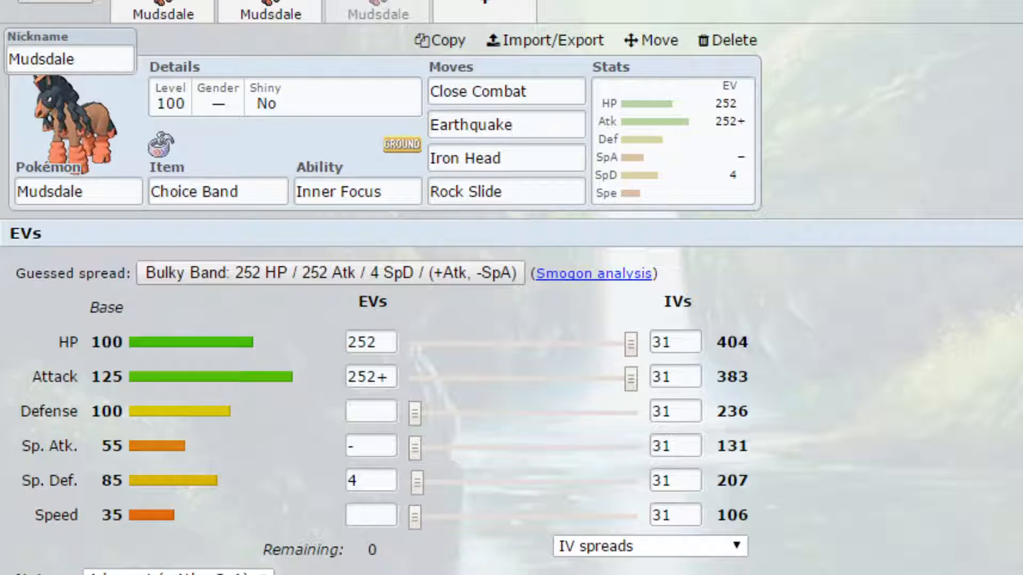
Show the third Mudsdale's ability list, with Inner Focus still selected as its ability.
left_click(358, 191)
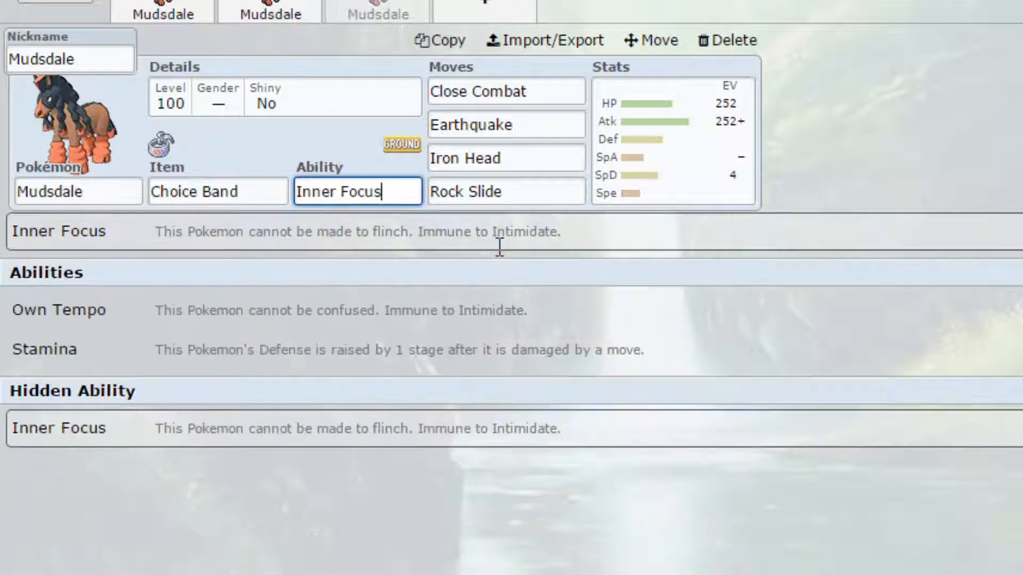